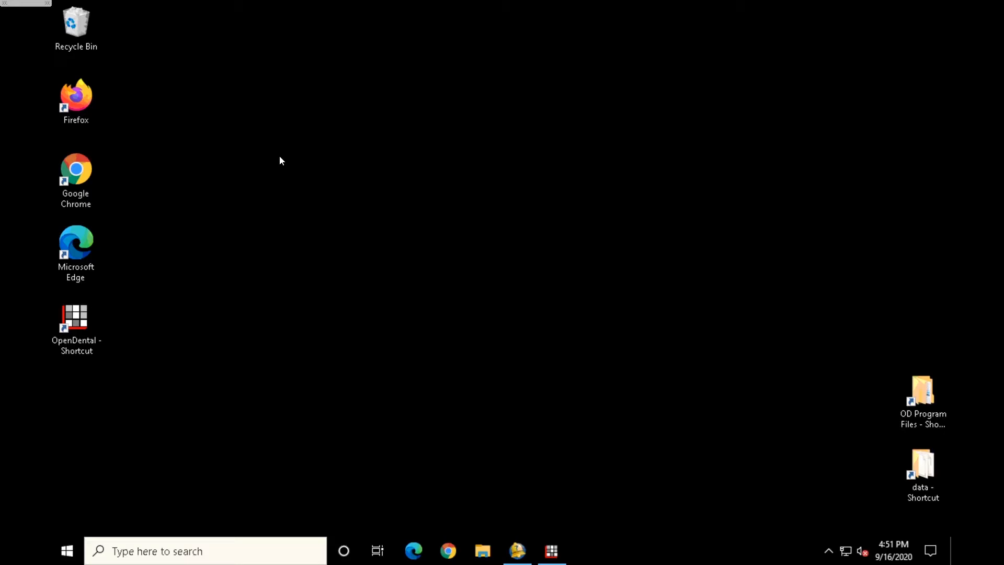
pyautogui.moveTo(82, 320)
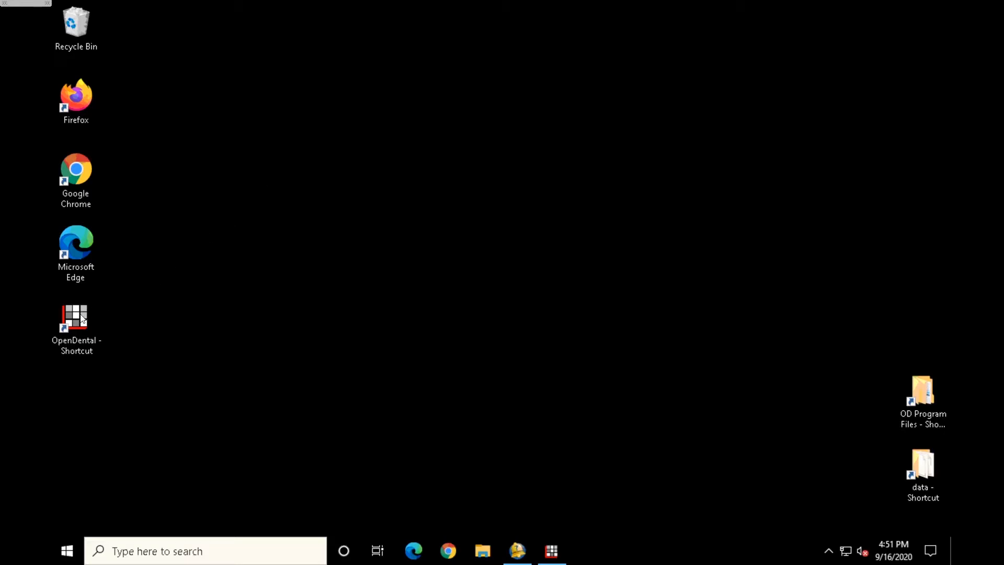
# - Launch Open Dental as administrator from its desktop shortcut
pyautogui.rightClick(76, 318)
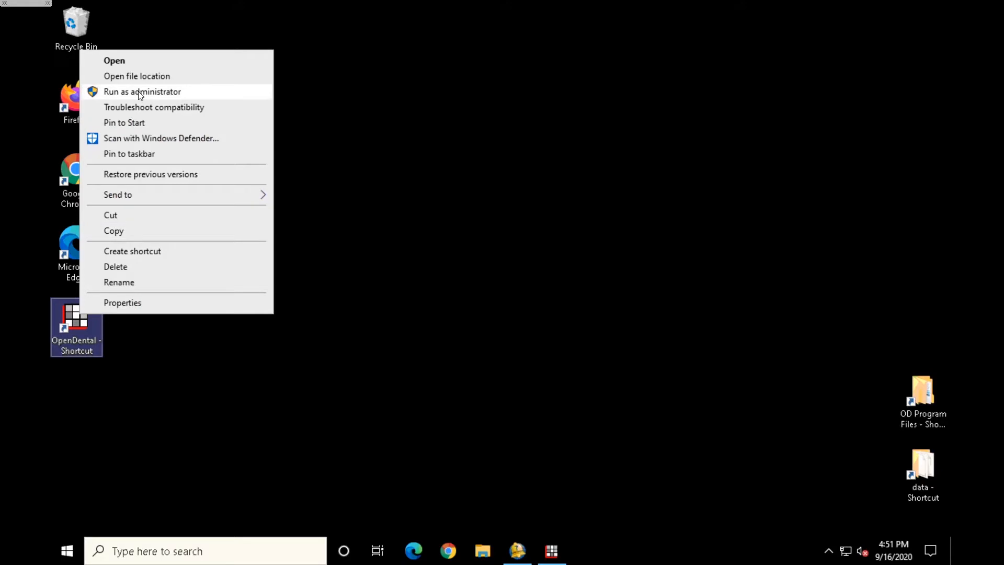
pyautogui.click(143, 92)
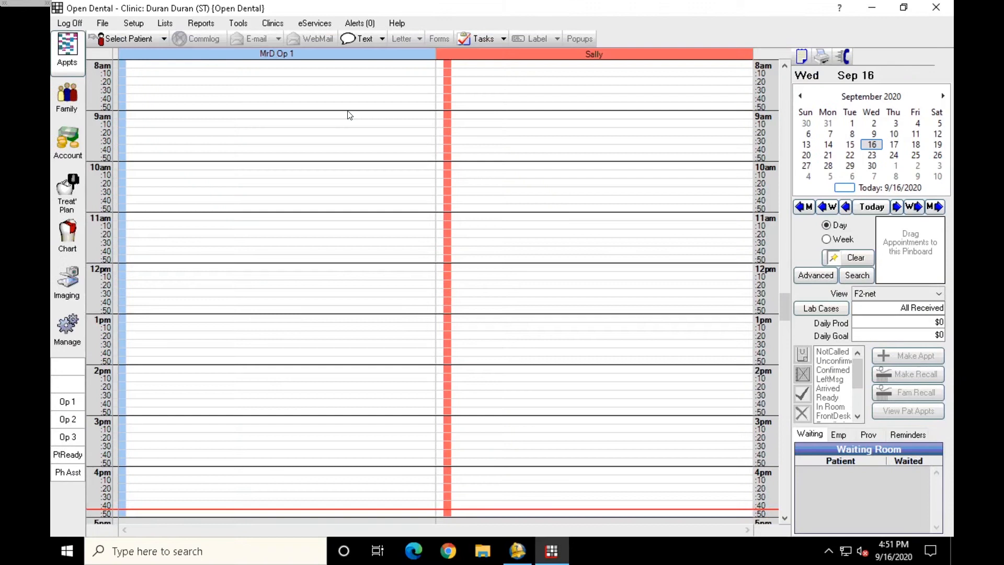
pyautogui.moveTo(306, 79)
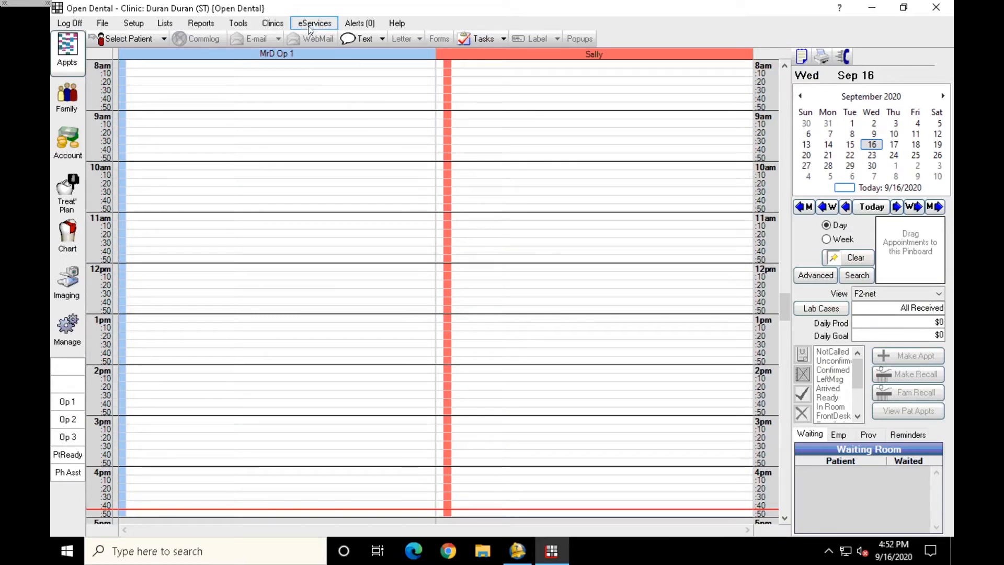
# - Open the eServices menu to bring up eServices Setup
pyautogui.click(314, 23)
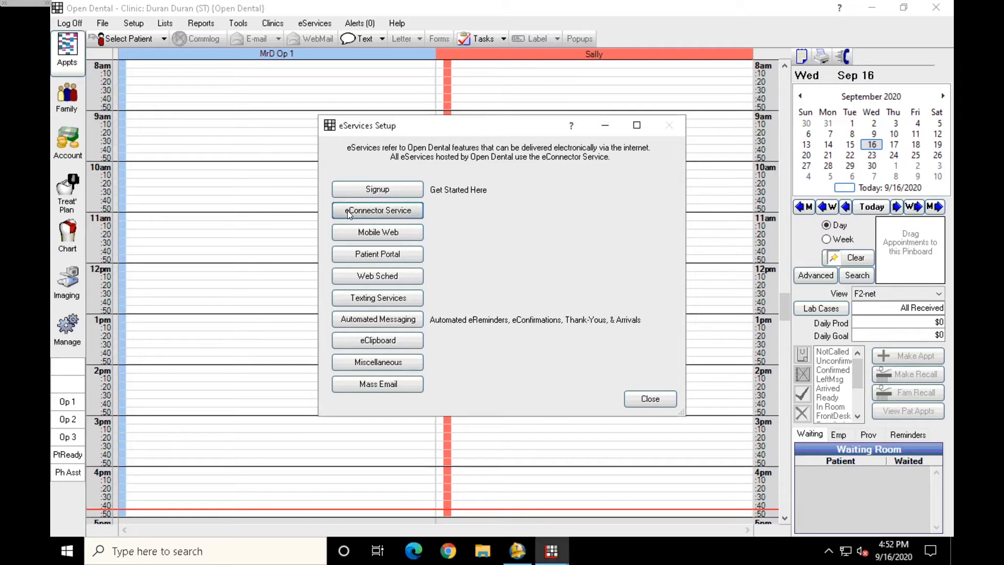
# - Install the eConnector Service, make this computer the Update Server, and acknowledge success
pyautogui.click(377, 210)
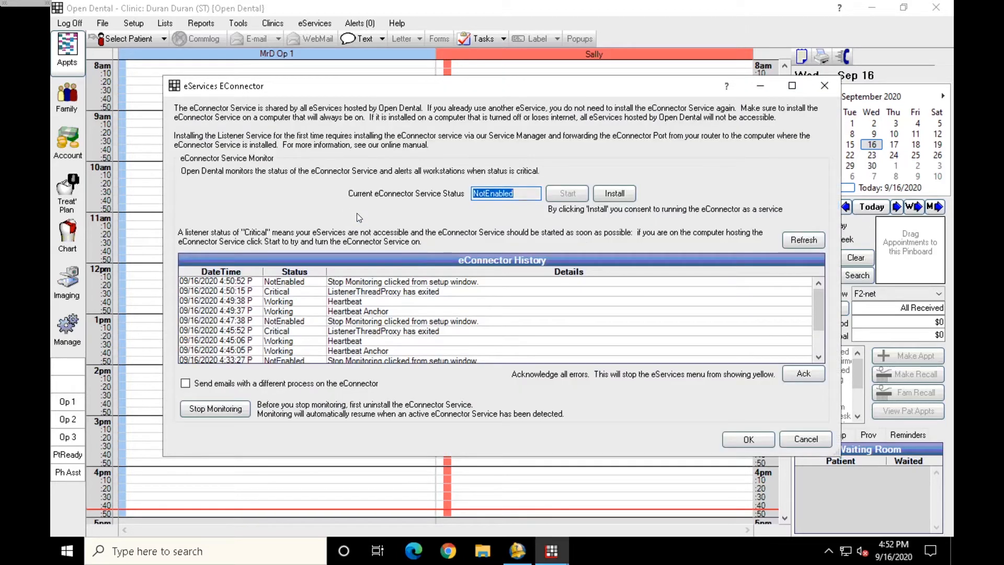
pyautogui.moveTo(459, 211)
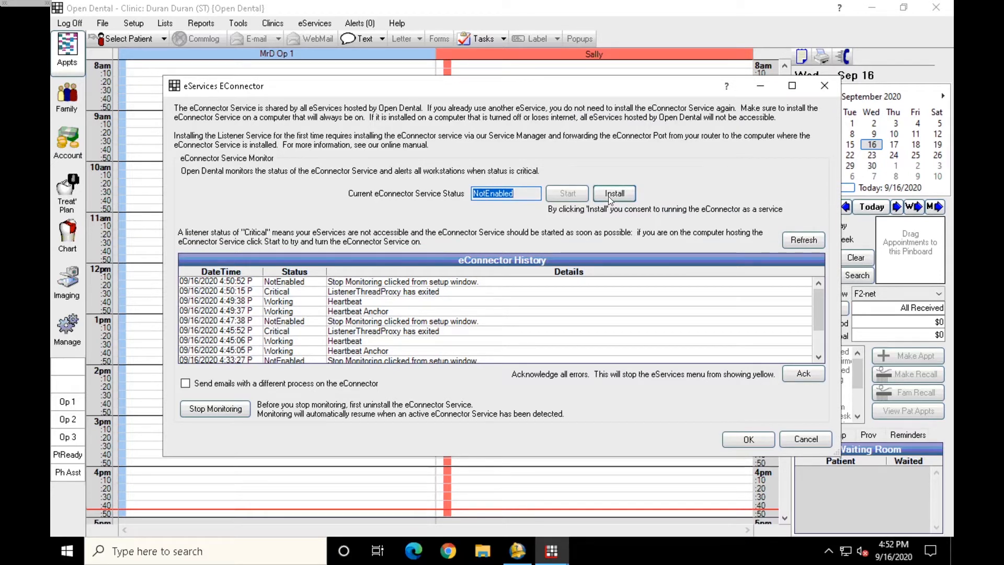
pyautogui.click(614, 193)
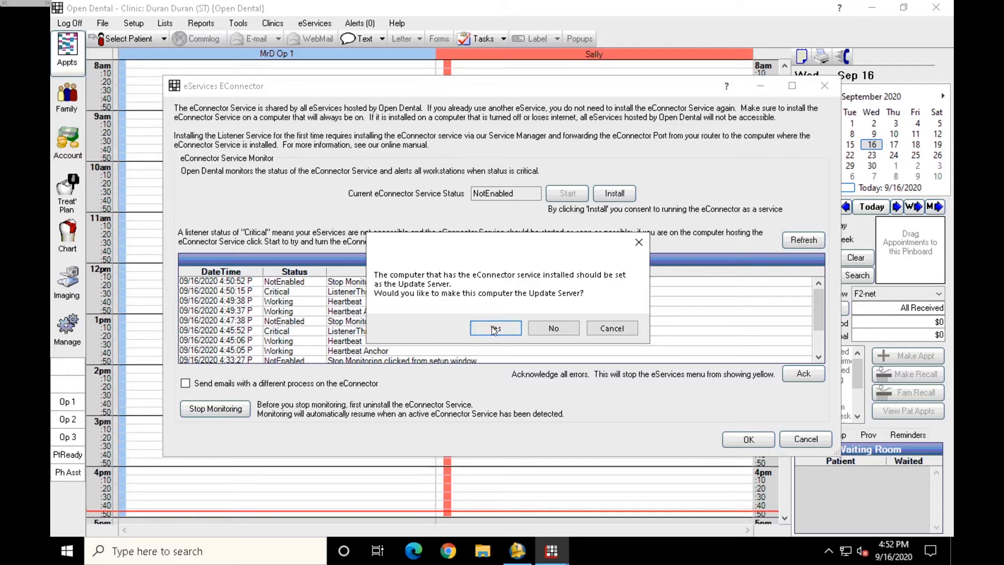
pyautogui.click(495, 328)
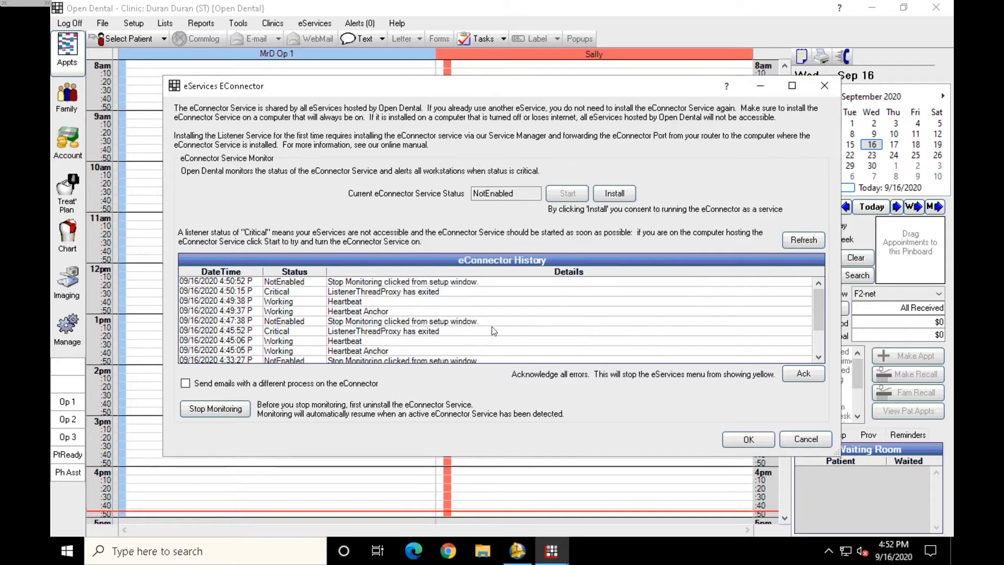
pyautogui.click(614, 193)
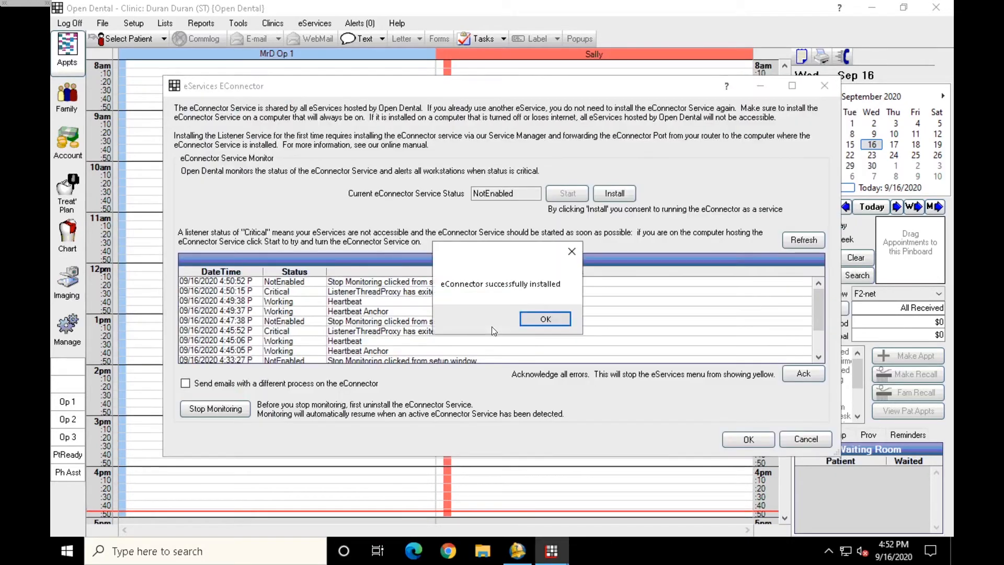
pyautogui.moveTo(461, 304)
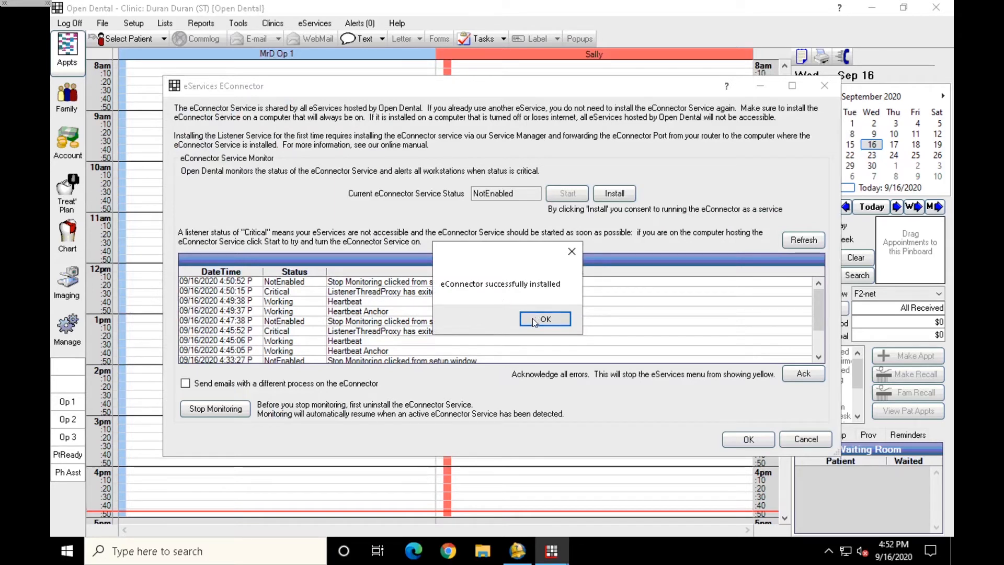
pyautogui.click(545, 319)
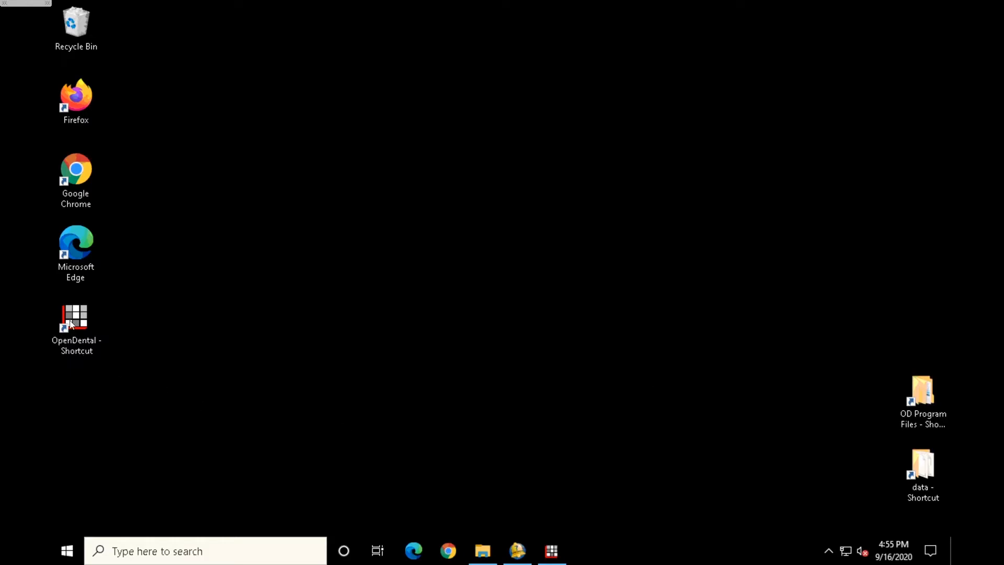
# - Open the Open Dental 20_2_42 program folder via the shortcut's Properties
pyautogui.rightClick(73, 321)
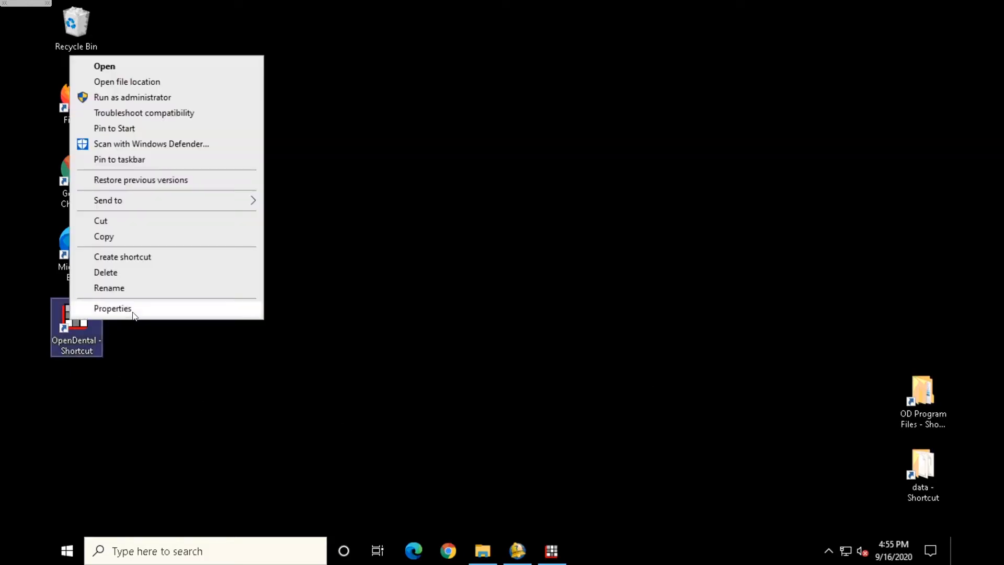
pyautogui.click(113, 308)
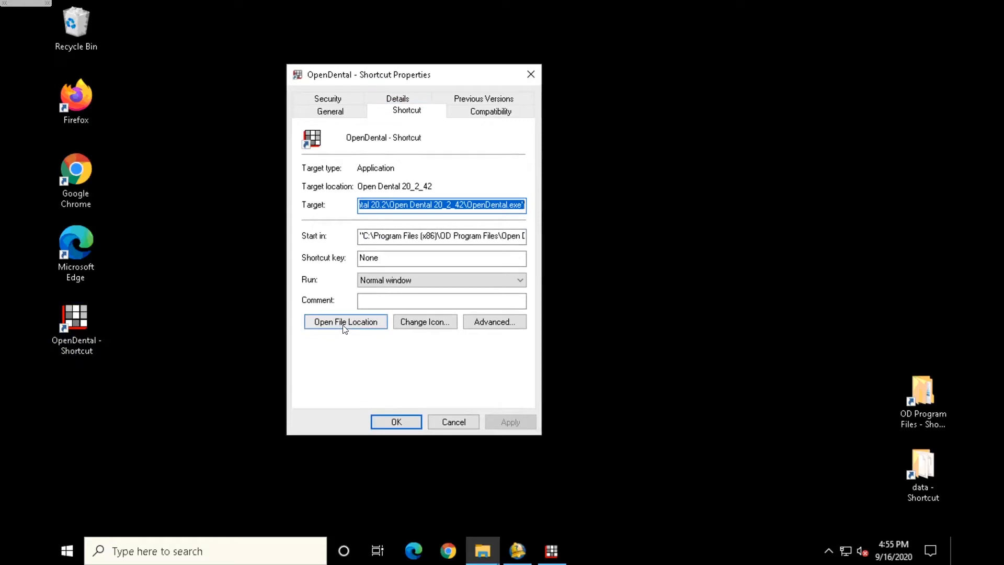
pyautogui.click(345, 322)
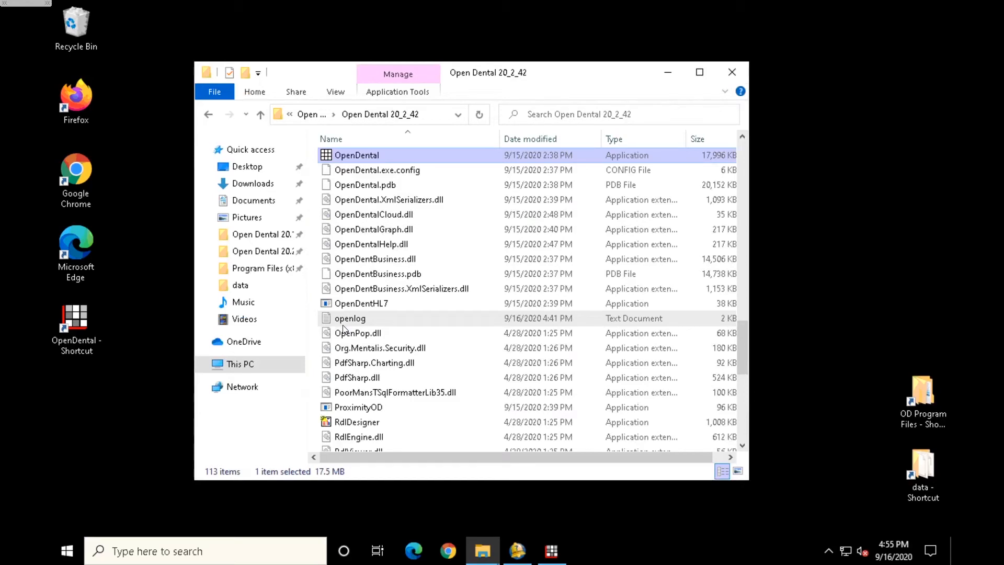
pyautogui.moveTo(361, 303)
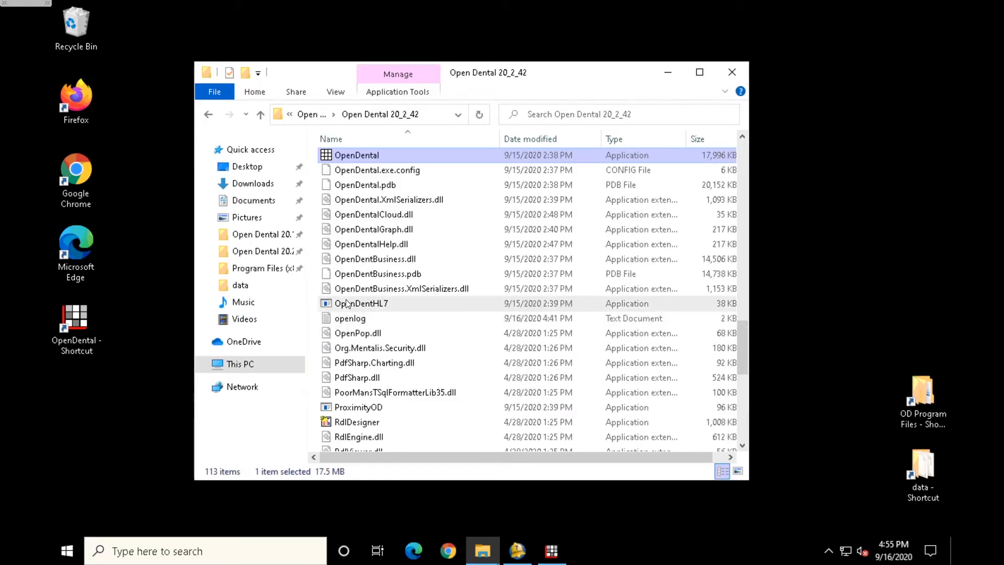
# - Run ServiceManager as administrator, then start relaunching Open Dental from its shortcut
pyautogui.scroll(-3)
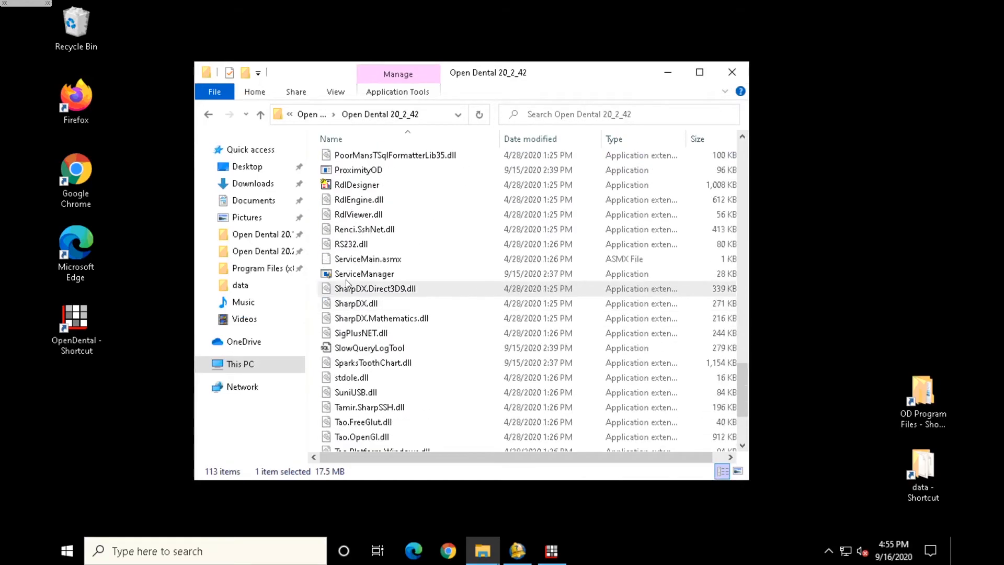
pyautogui.rightClick(365, 273)
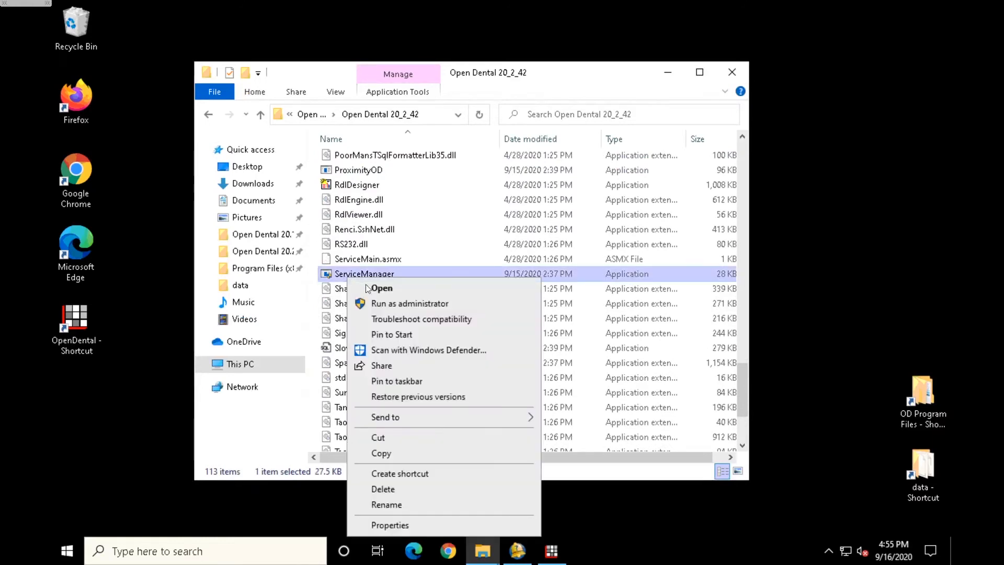
pyautogui.moveTo(381, 309)
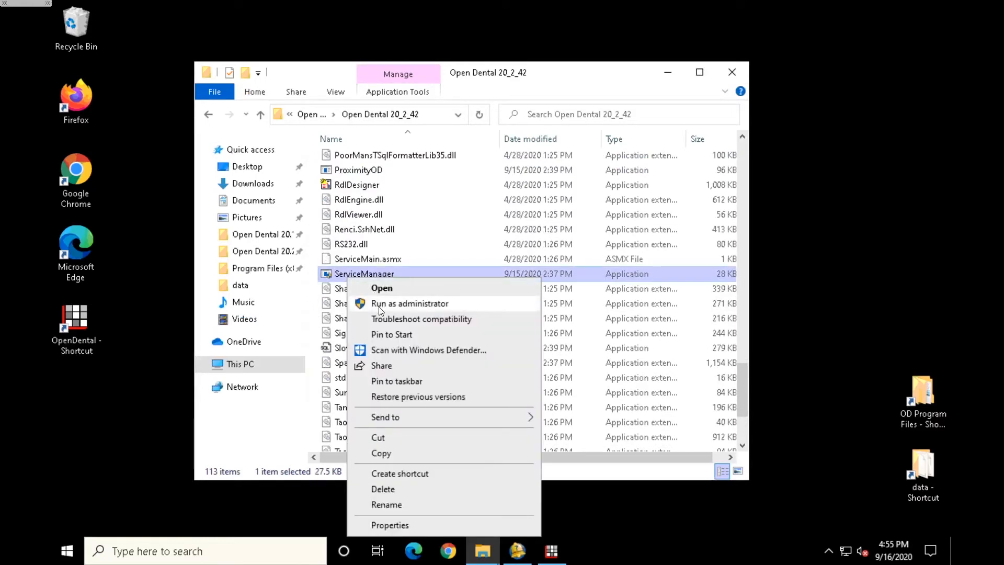
pyautogui.click(381, 288)
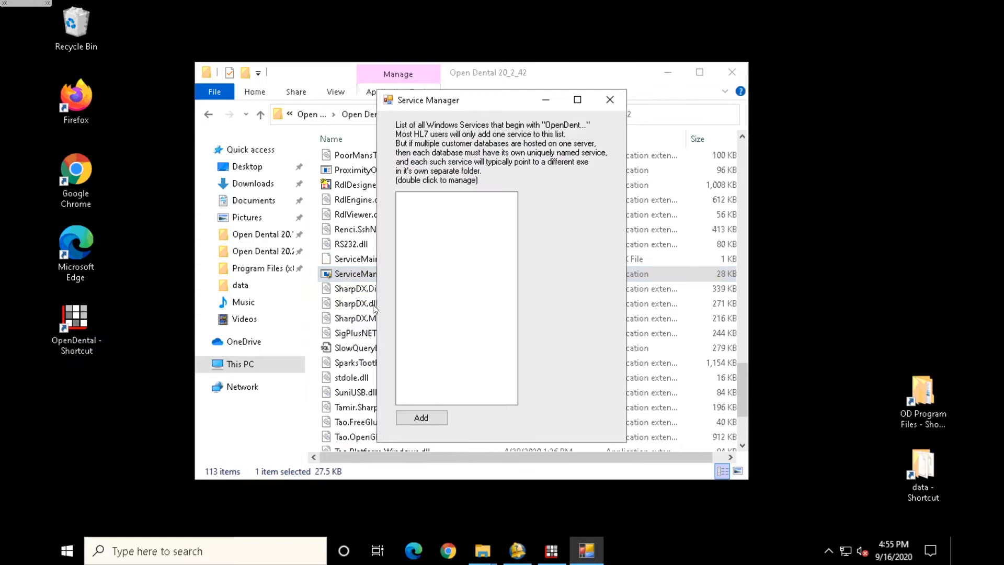
pyautogui.moveTo(410, 260)
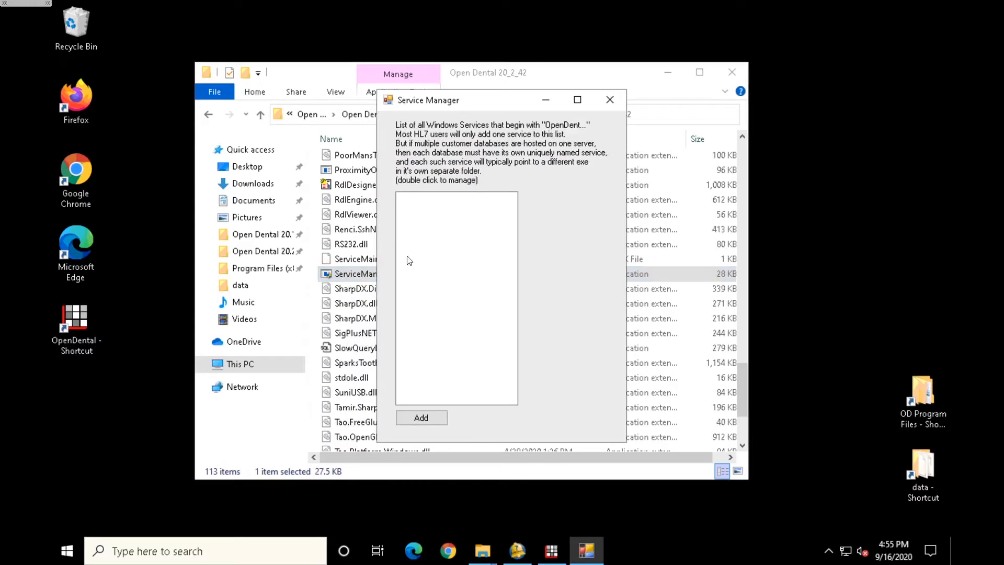
pyautogui.moveTo(85, 320)
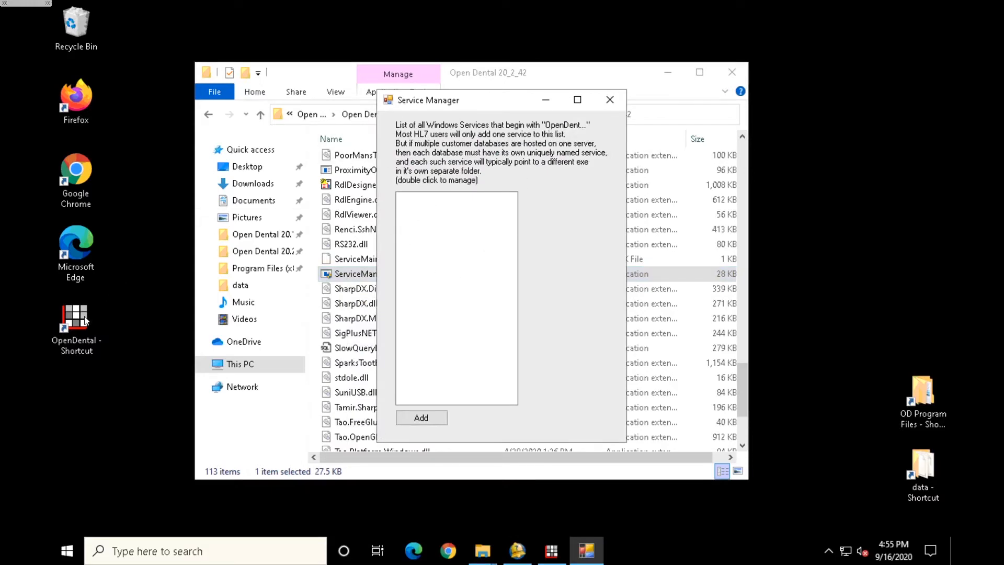
pyautogui.rightClick(75, 318)
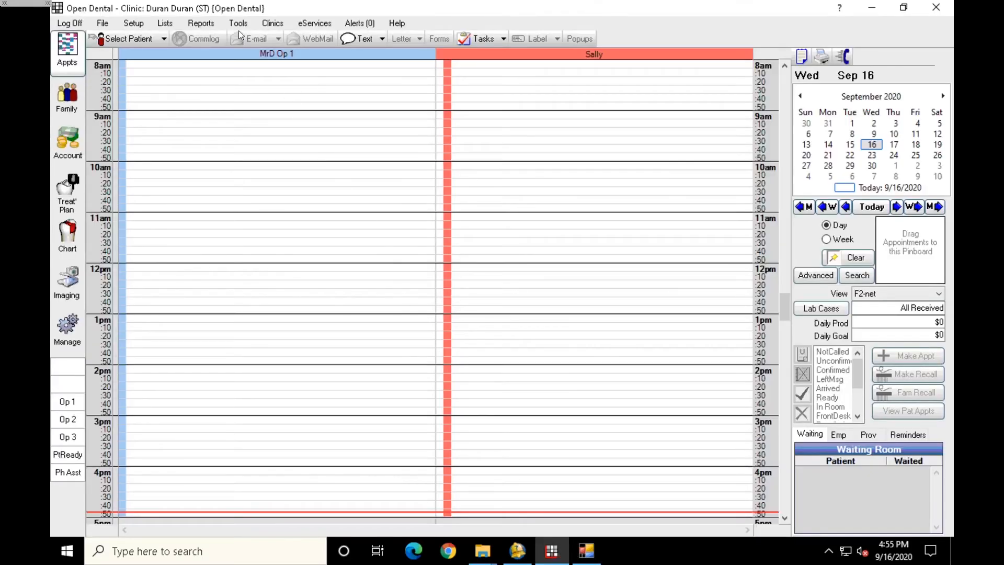
# - Open Tools > Misc Tools > Service Manager and start adding a new service
pyautogui.click(238, 23)
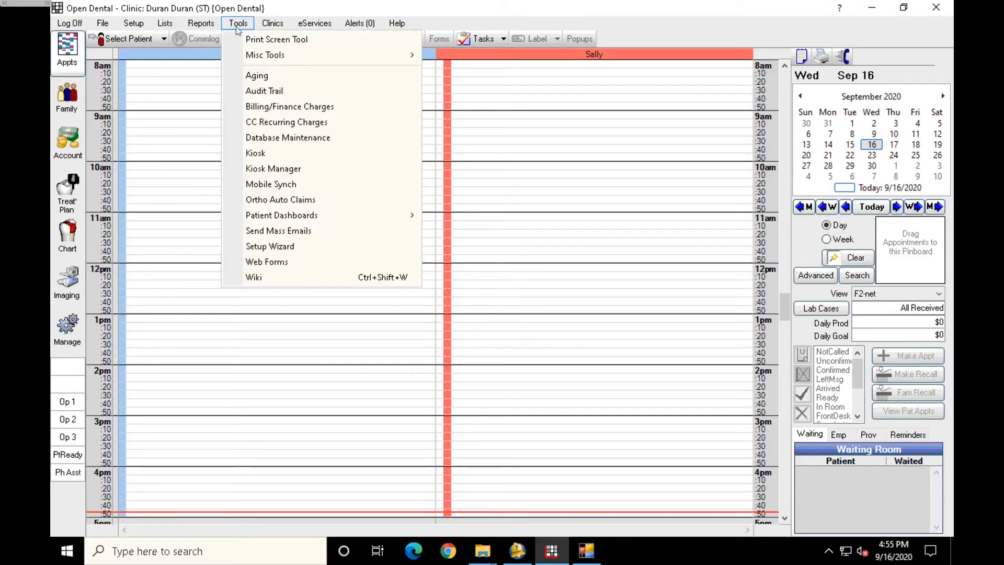
pyautogui.moveTo(265, 55)
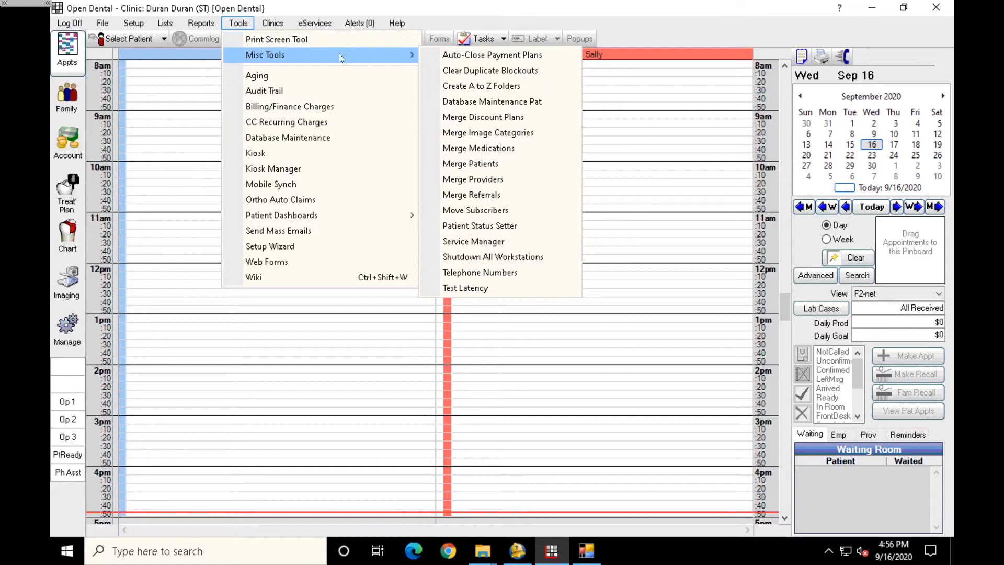
pyautogui.moveTo(479, 243)
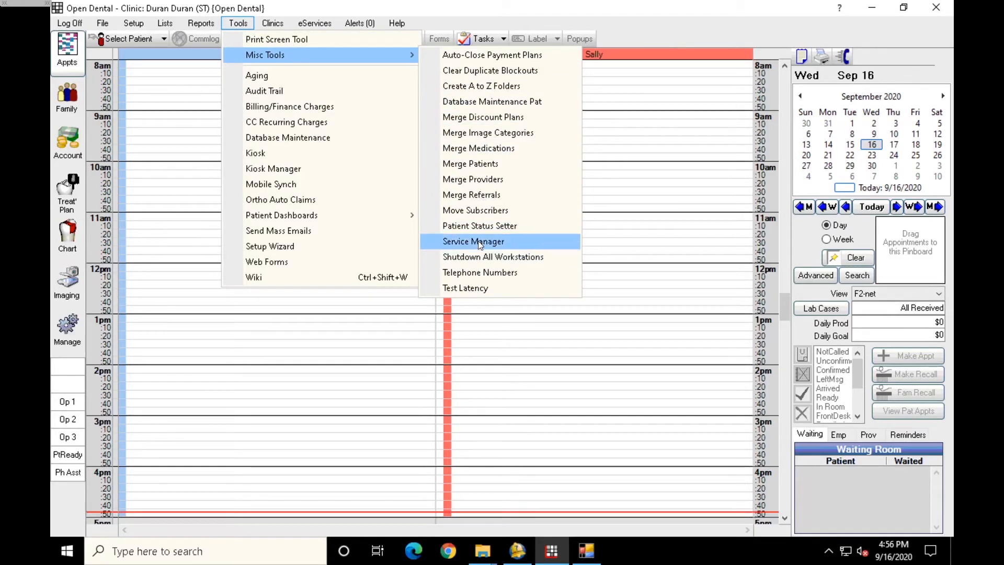
pyautogui.click(474, 241)
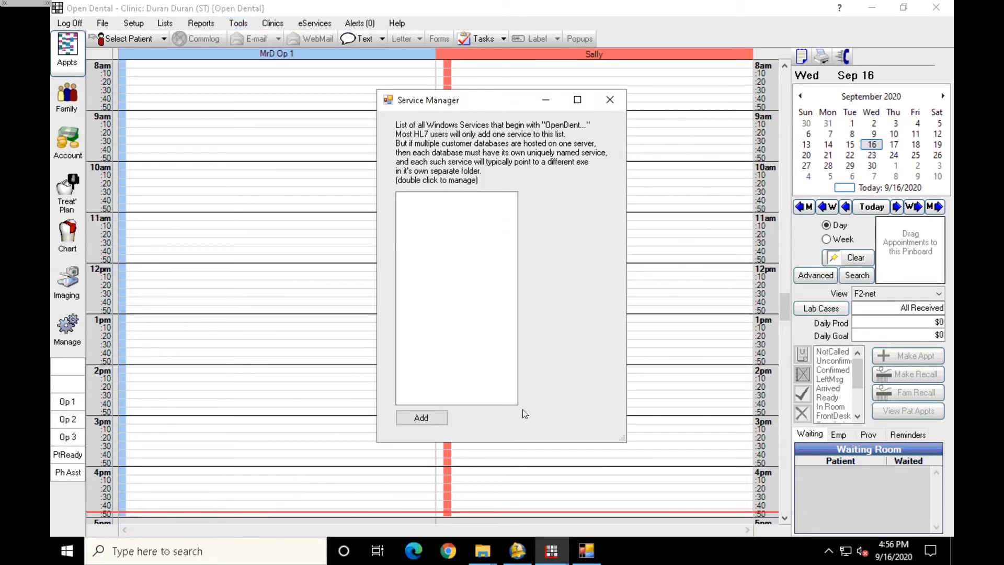
pyautogui.moveTo(489, 360)
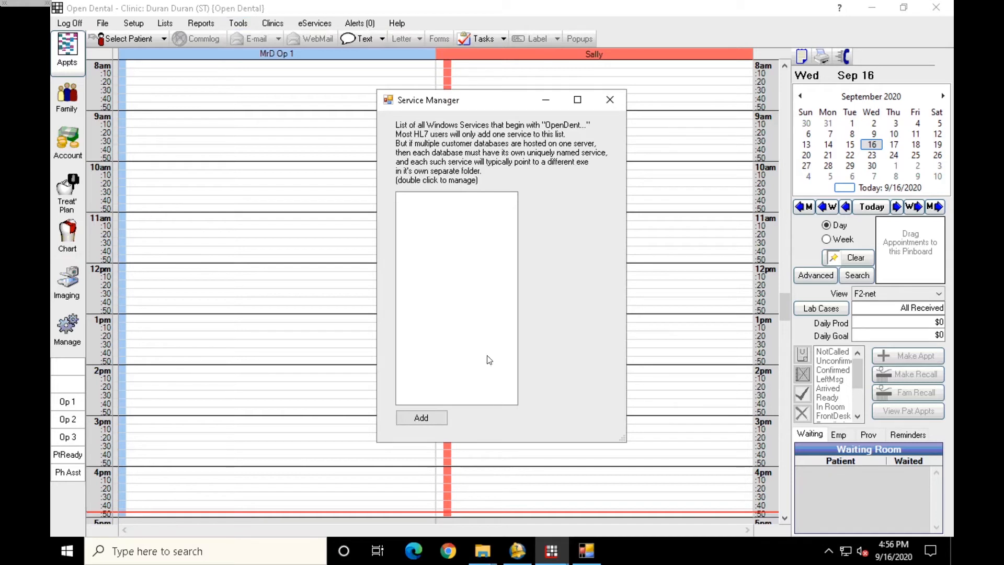
pyautogui.moveTo(467, 224)
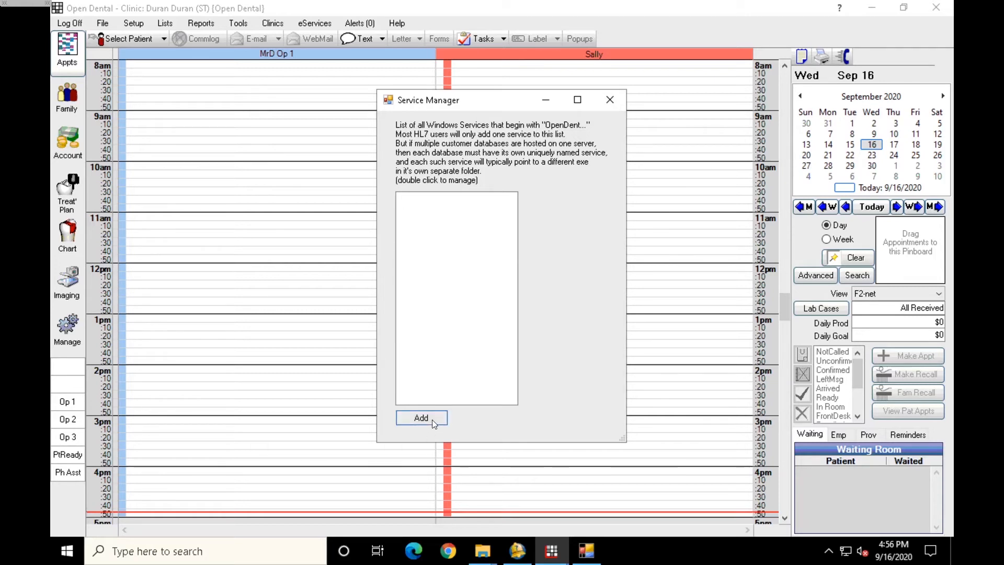
pyautogui.click(421, 417)
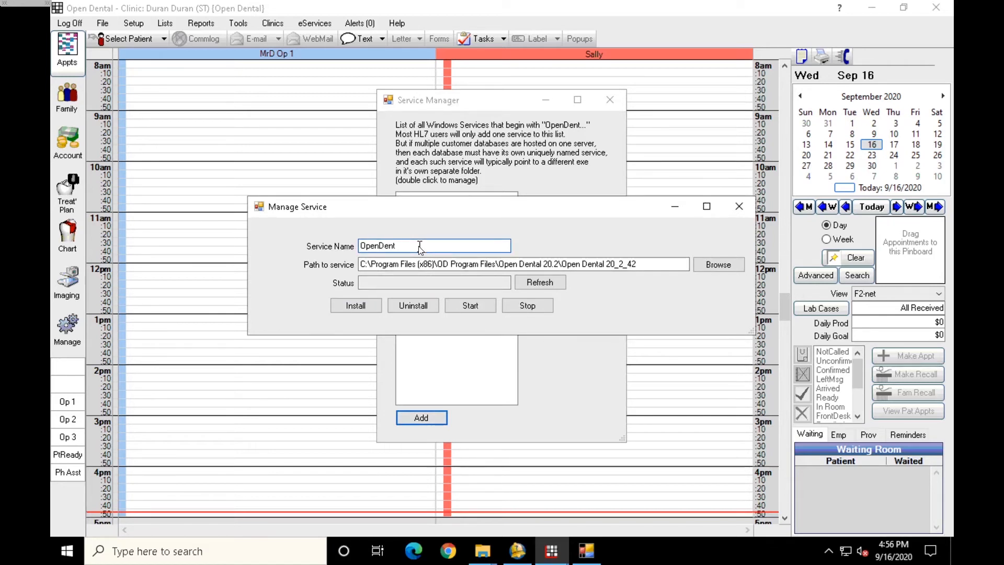
# - Name the service OpenDenteConnector and browse for its program file
pyautogui.write('eConnec')
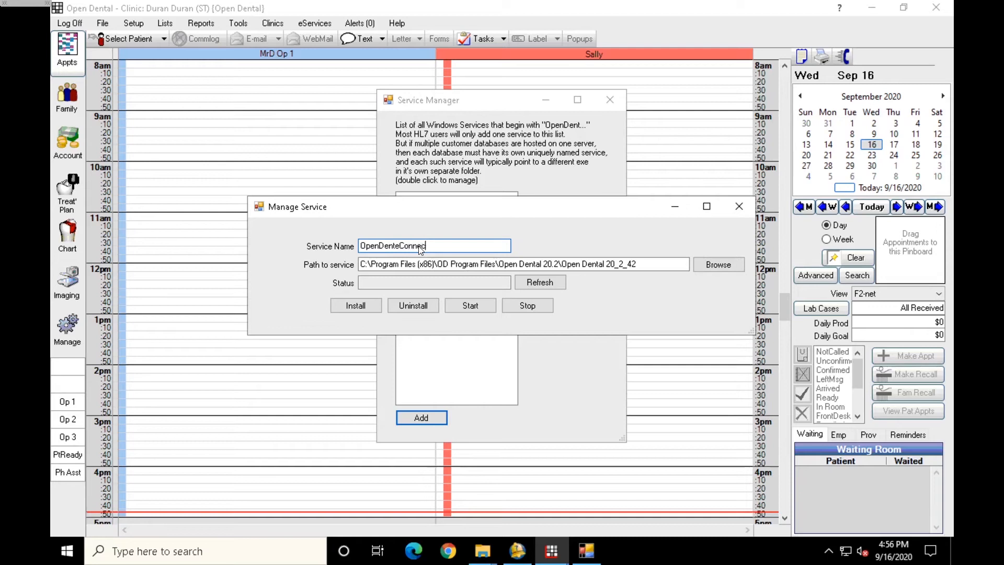
pyautogui.write('or')
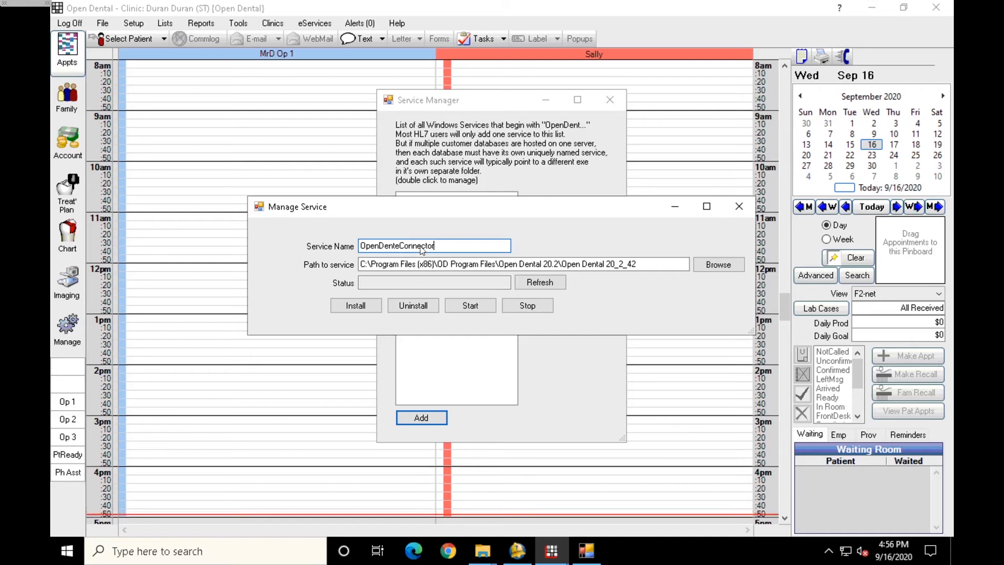
pyautogui.tripleClick(421, 245)
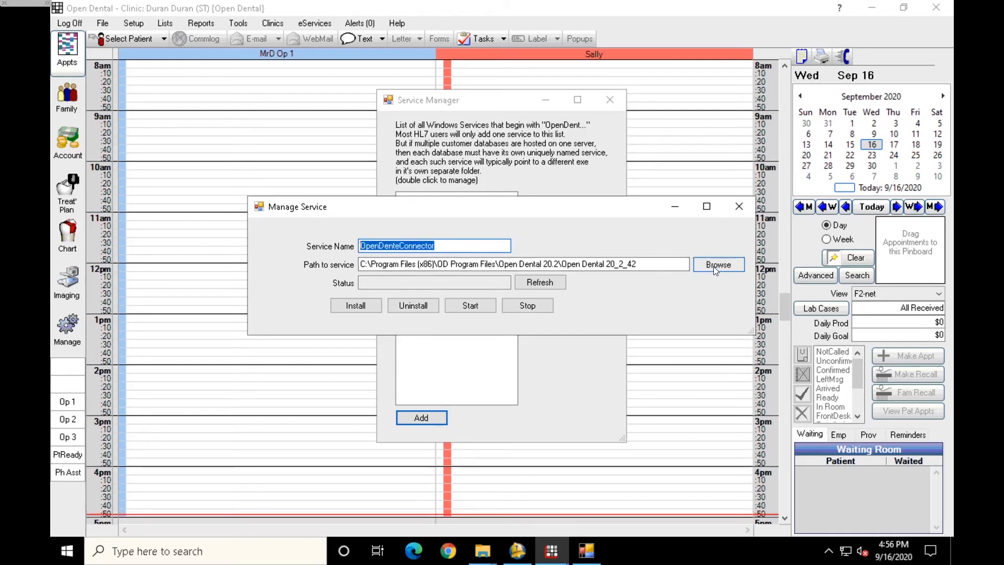
pyautogui.click(719, 265)
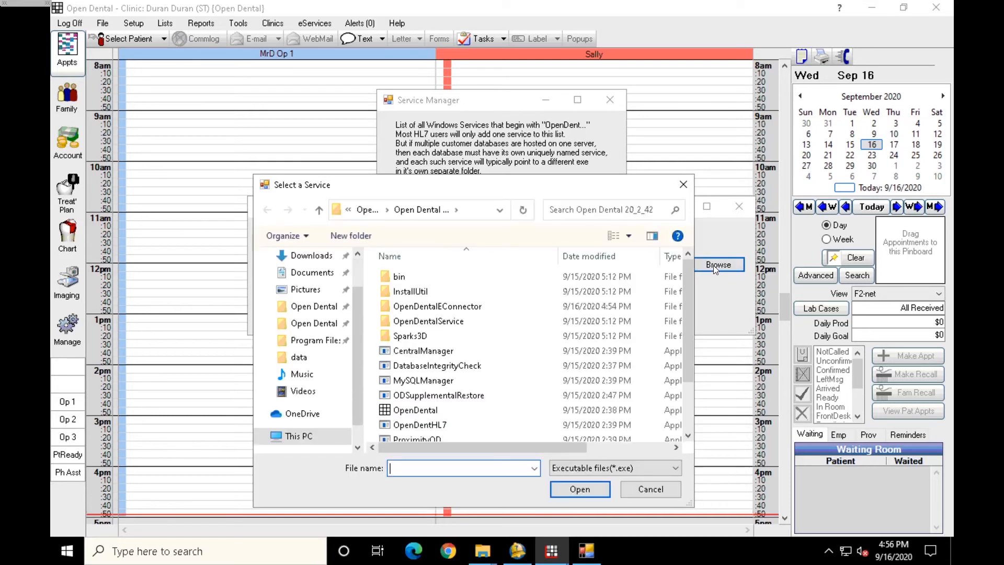
pyautogui.moveTo(457, 310)
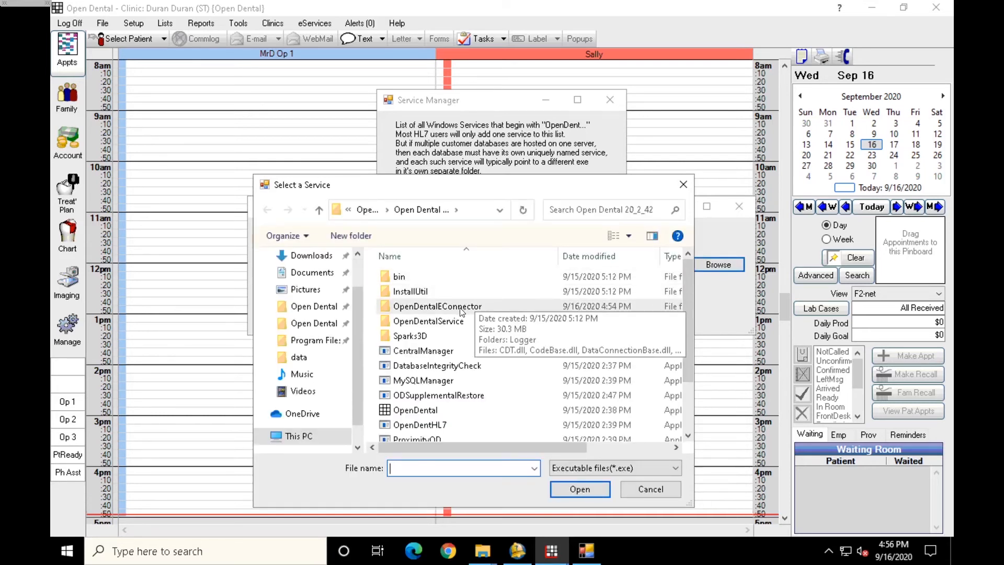
# - Open the OpenDentalEConnector folder in the Select a Service browser
pyautogui.doubleClick(437, 307)
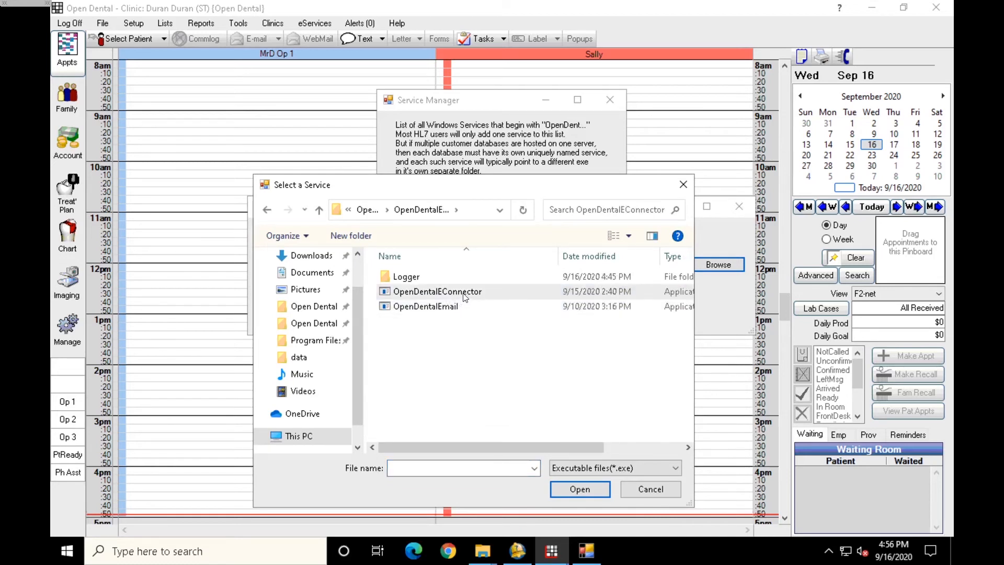
pyautogui.moveTo(464, 296)
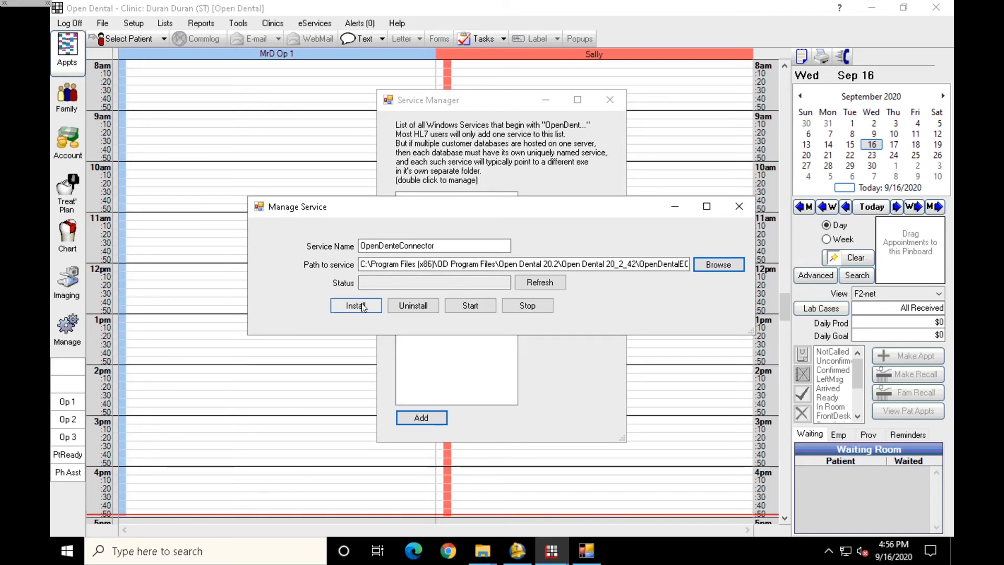
# - Install the OpenDenteConnector service, accepting the OpenDentalWebConfig.xml database settings
pyautogui.click(355, 306)
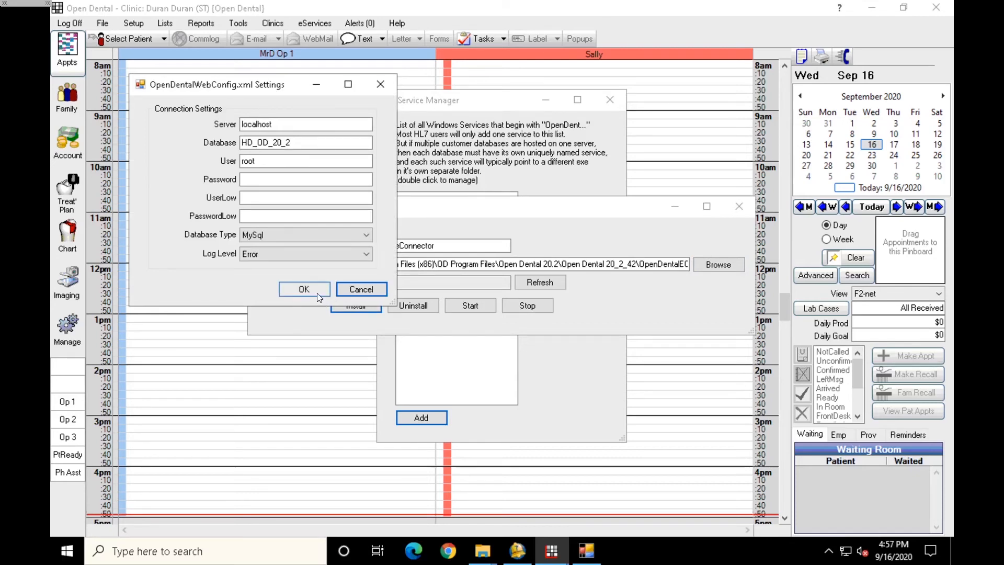
pyautogui.click(304, 290)
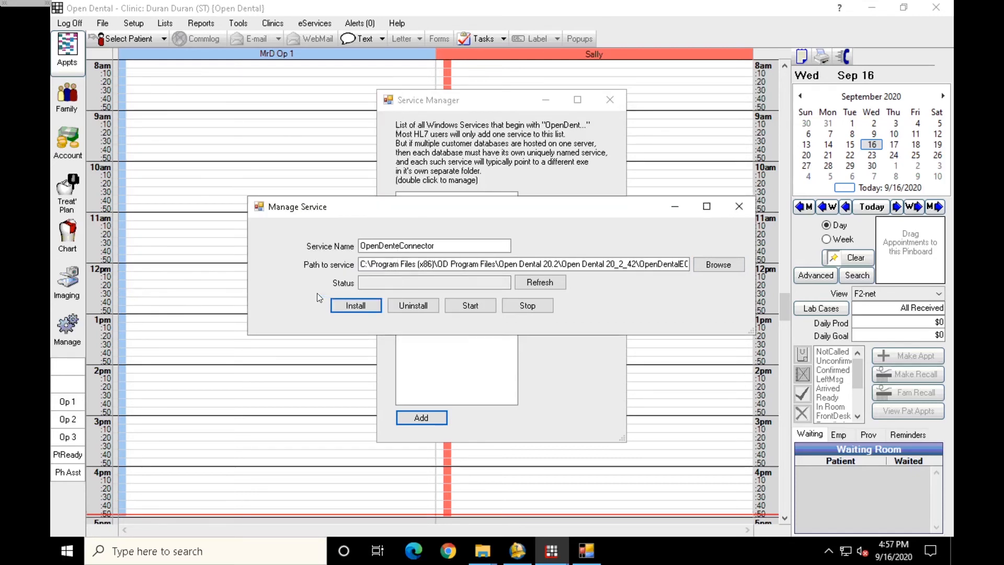
pyautogui.click(356, 305)
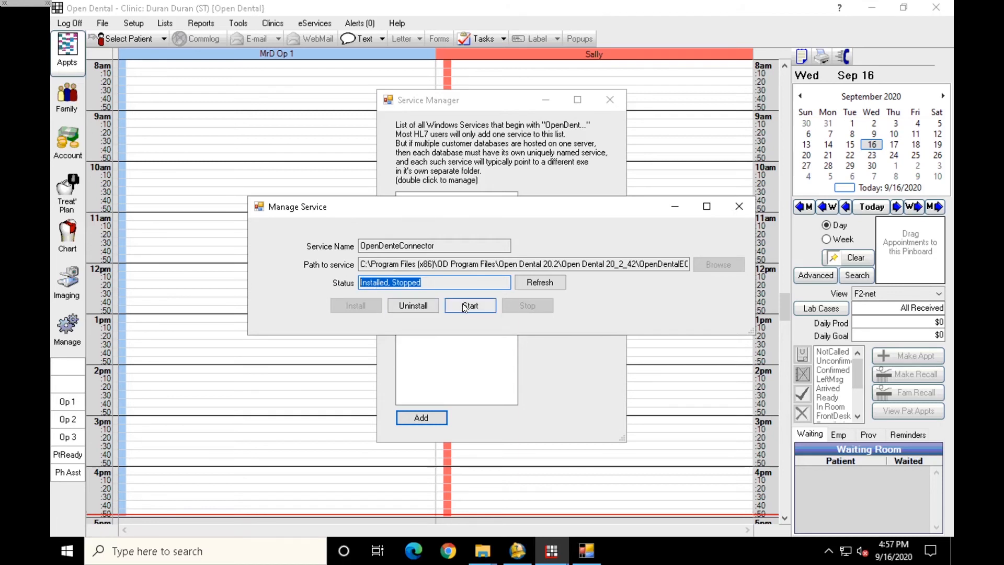
# - Start the service and refresh until status reads Installed, Running
pyautogui.click(471, 306)
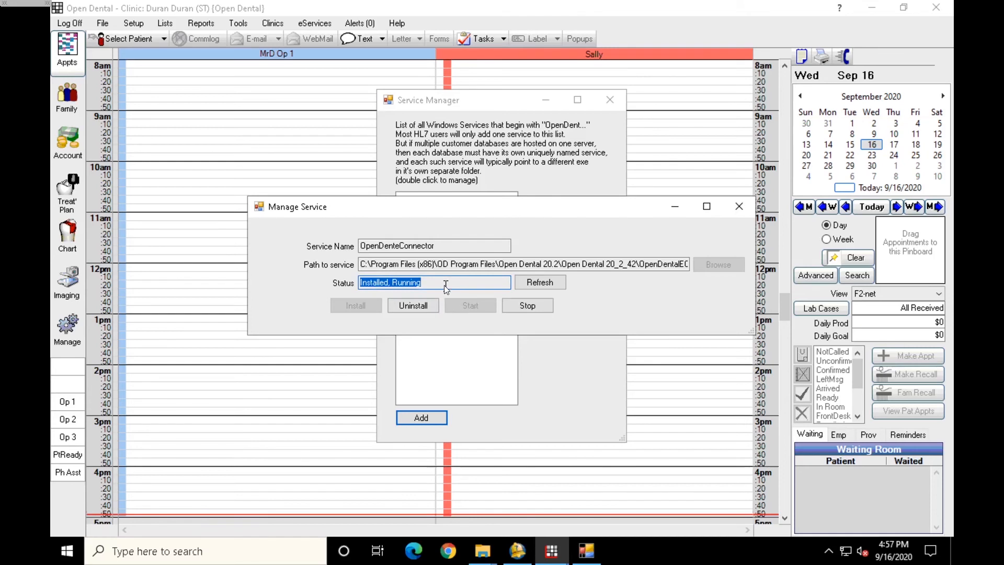
pyautogui.moveTo(351, 288)
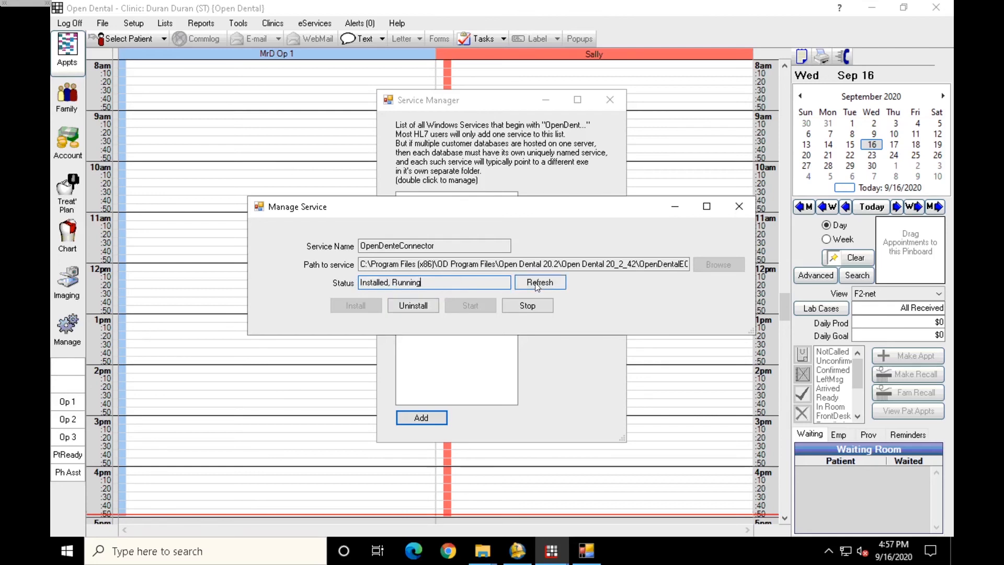
pyautogui.click(539, 282)
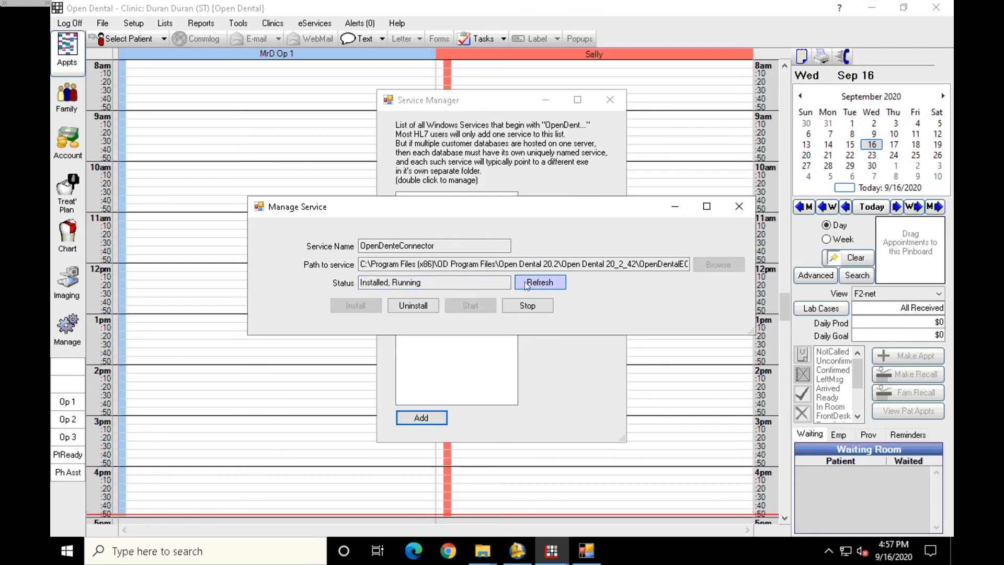
pyautogui.click(540, 282)
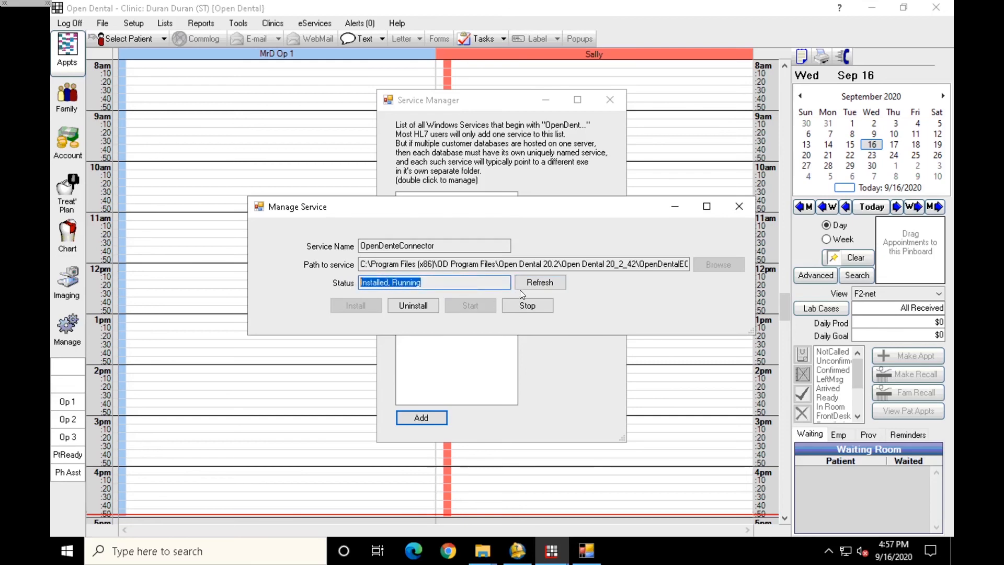